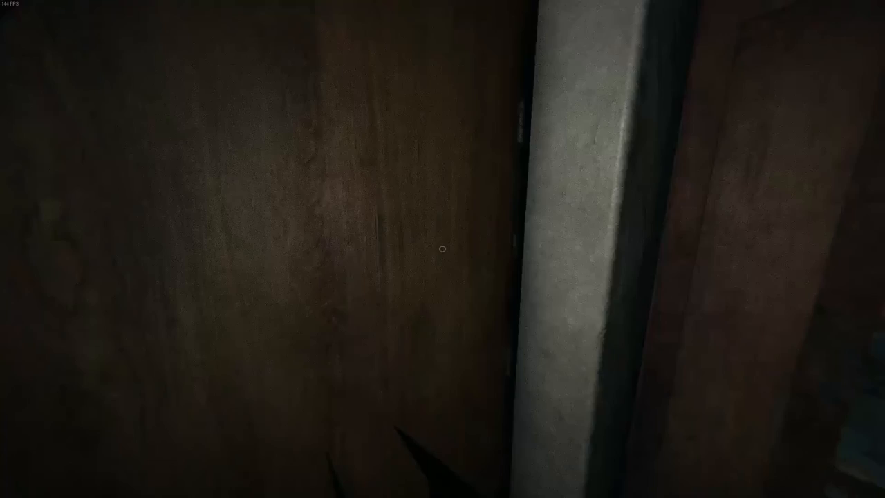
left_click(501, 490)
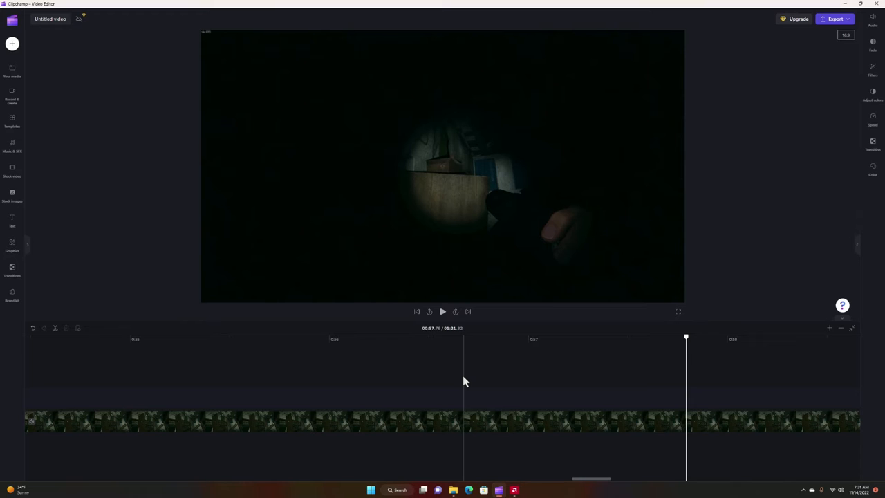
mouse_move(456, 347)
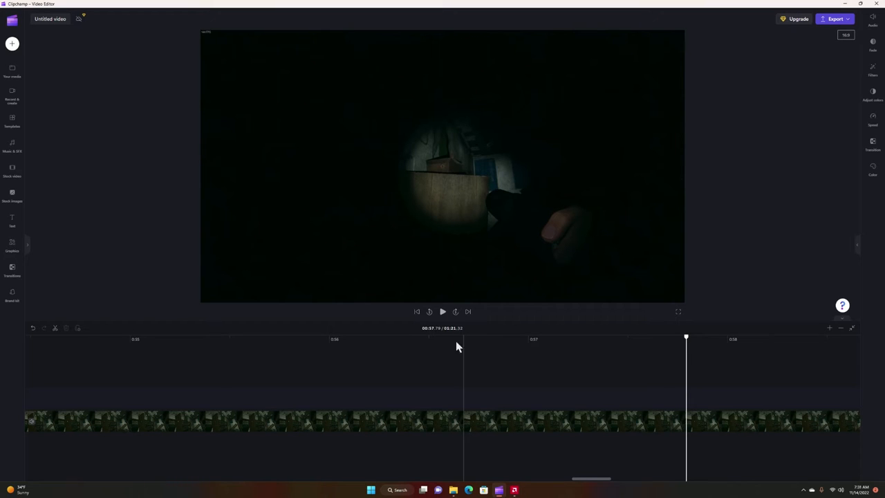
mouse_move(486, 174)
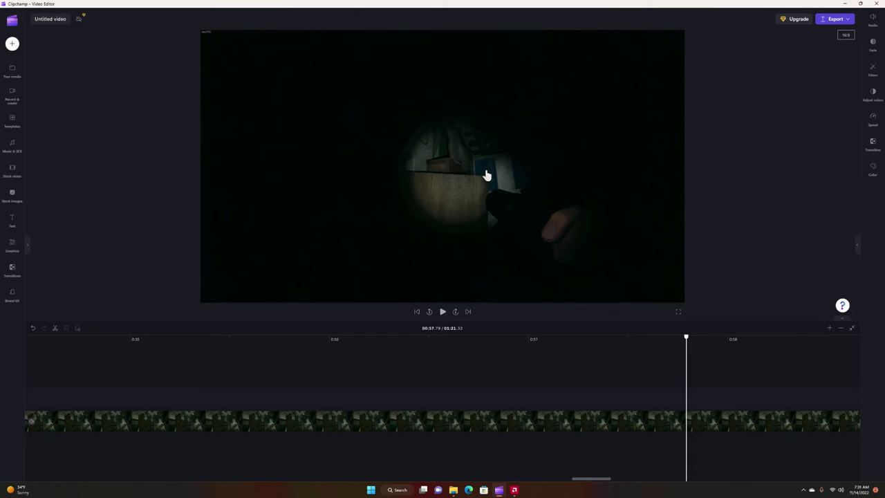
mouse_move(465, 202)
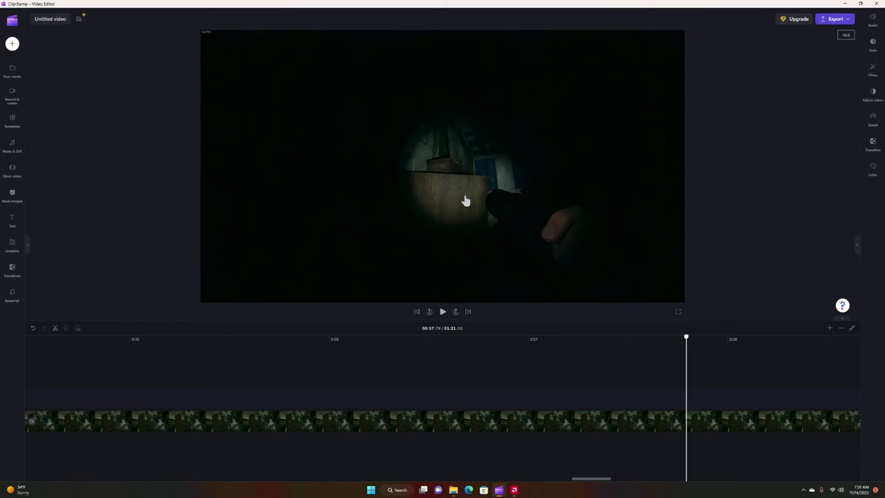